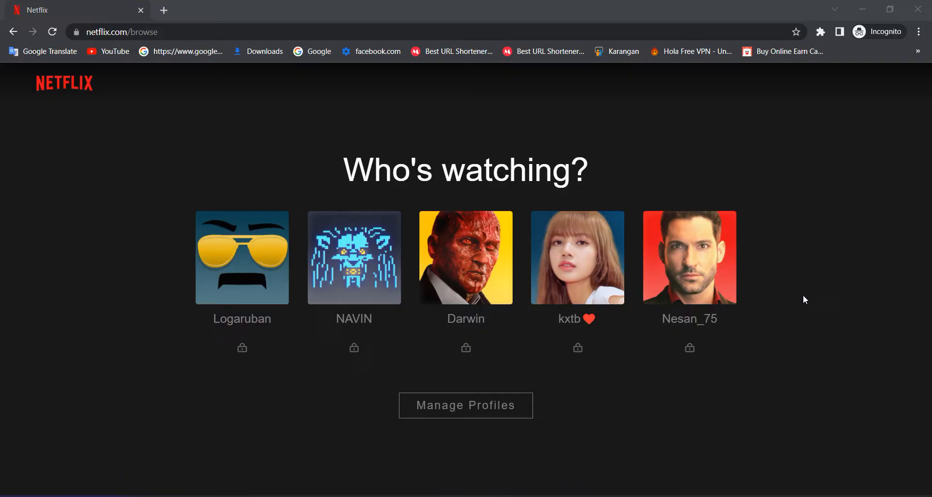
mouse_move(320, 410)
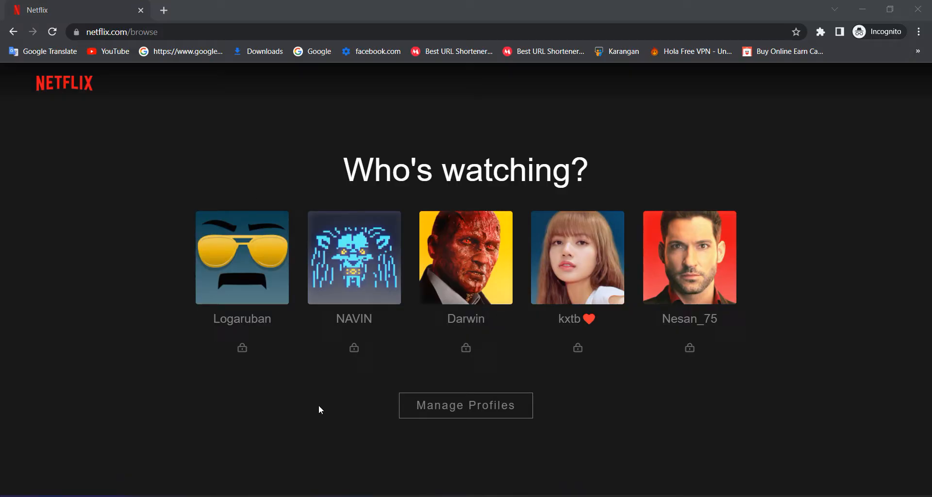
mouse_move(513, 356)
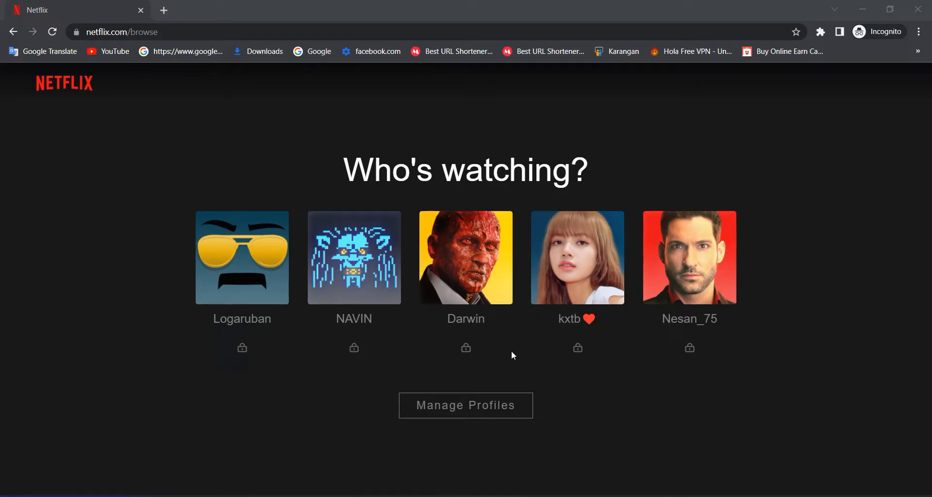
mouse_move(464, 438)
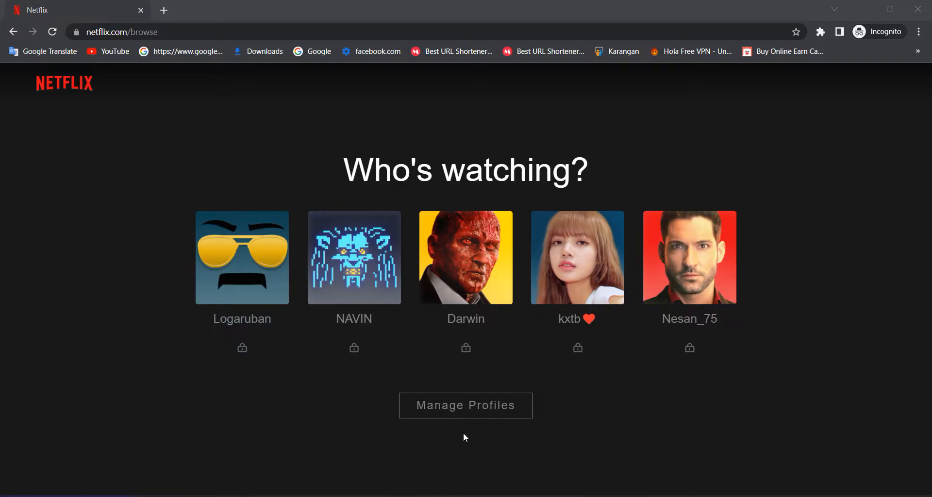
Step: Choose Manage Profiles on the Who's watching screen
click(466, 405)
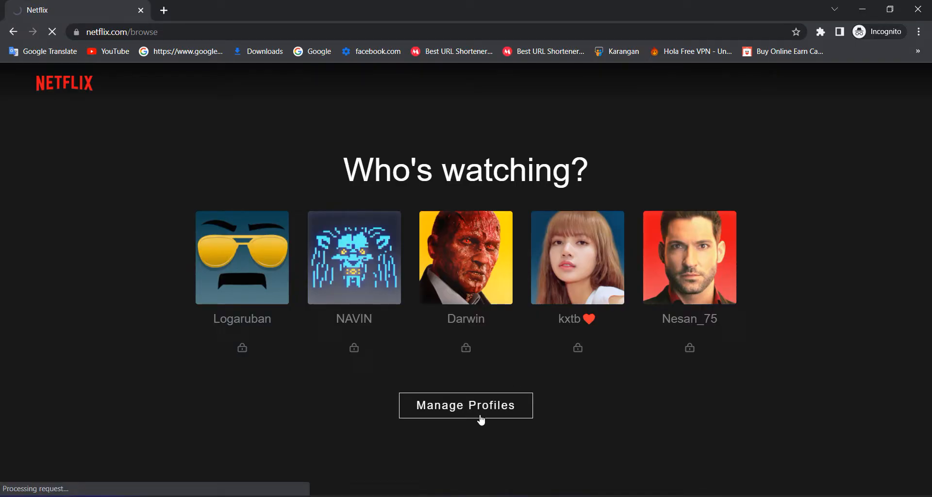
Step: Bring up the Manage Profiles page showing all five profiles for editing
click(465, 405)
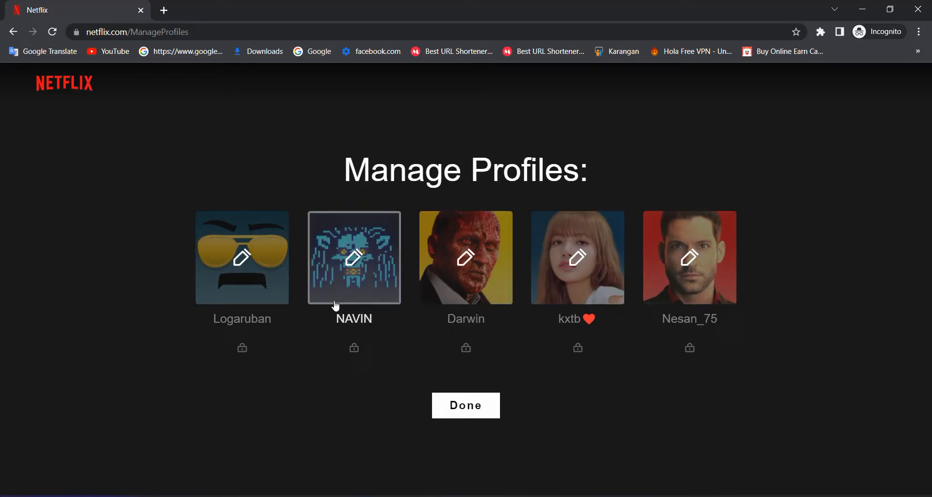
mouse_move(335, 280)
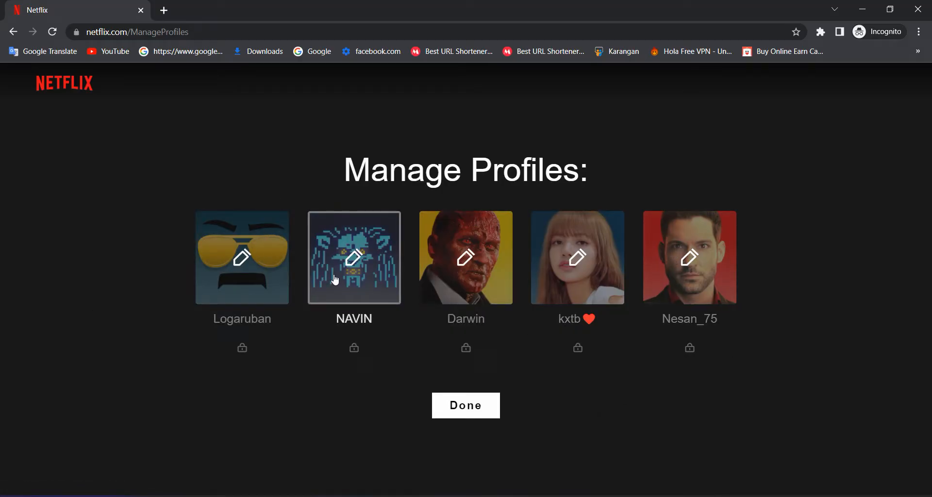
mouse_move(575, 220)
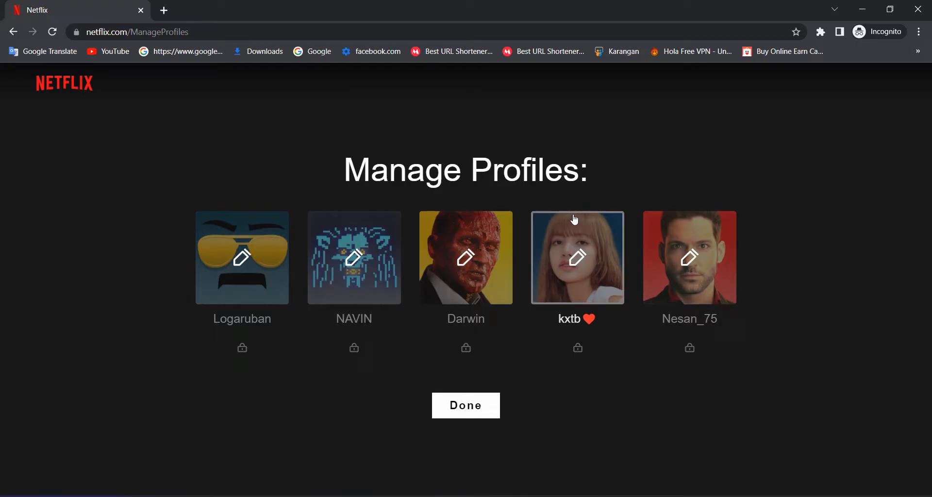
mouse_move(689, 253)
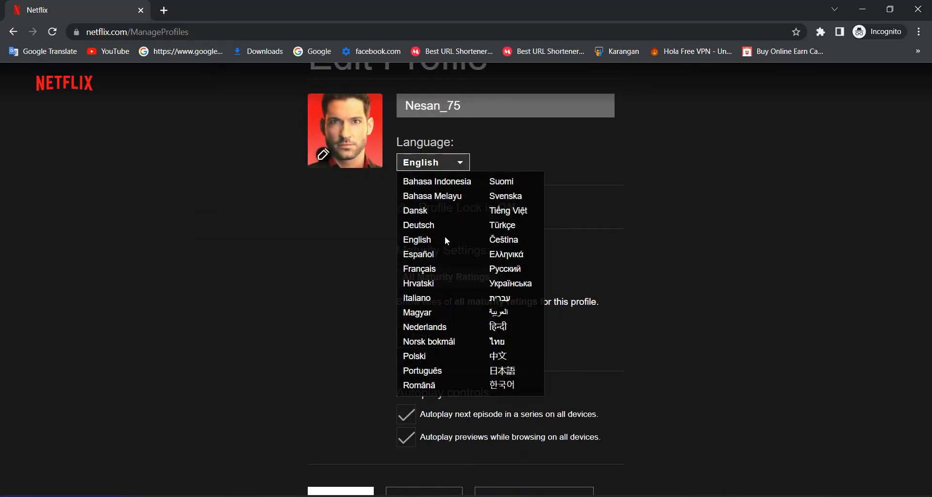
mouse_move(437, 169)
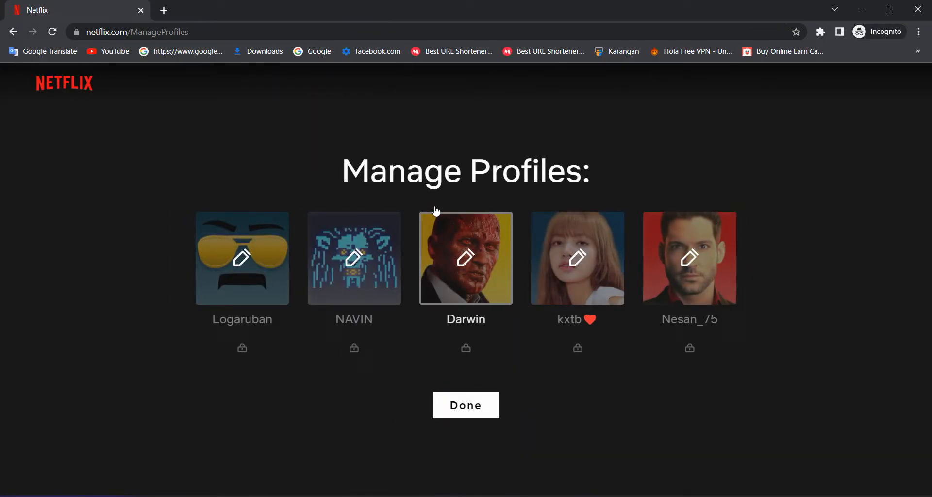
Step: Finish managing profiles after checking Nesan_75's English language and return to Who's watching
click(466, 405)
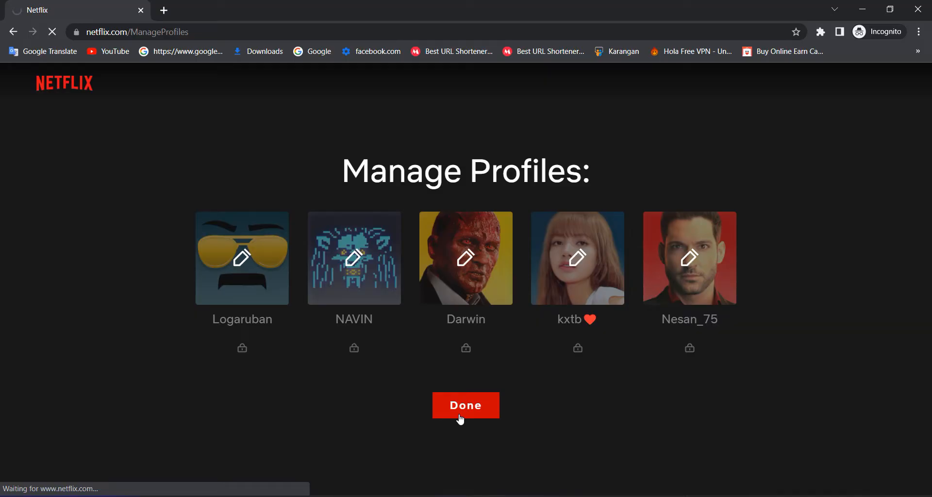
click(465, 405)
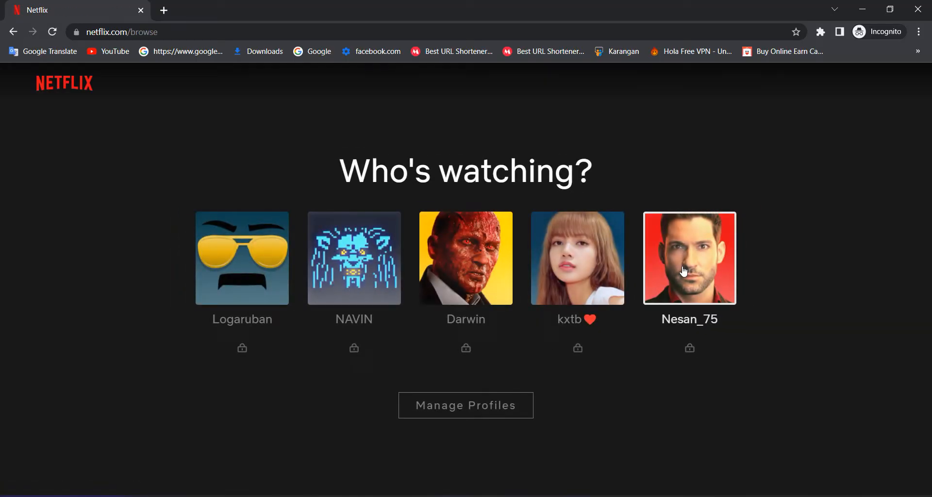
Step: Unlock the Nesan_75 profile with its PIN and go to the Account page
click(690, 257)
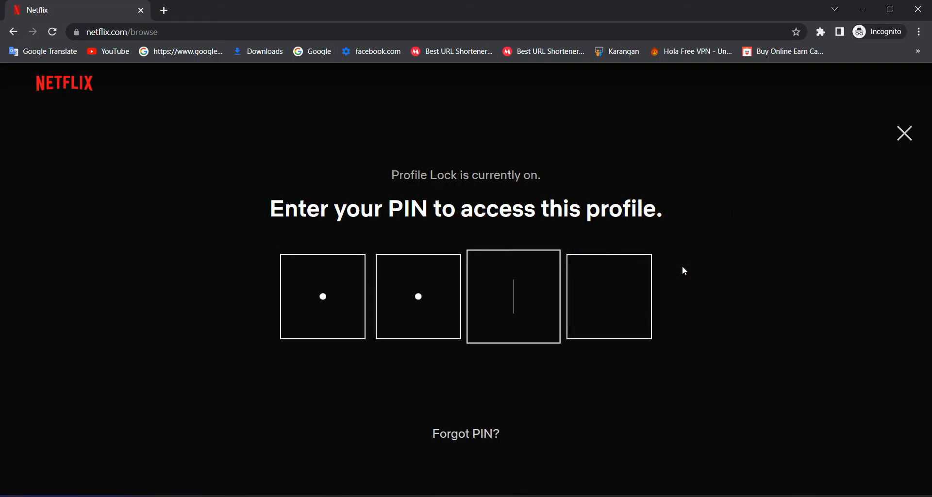
text(4)
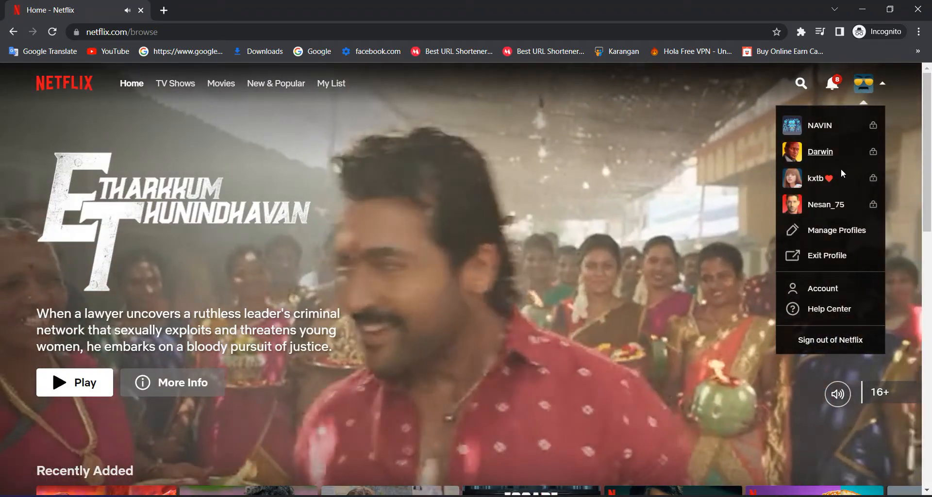
click(823, 289)
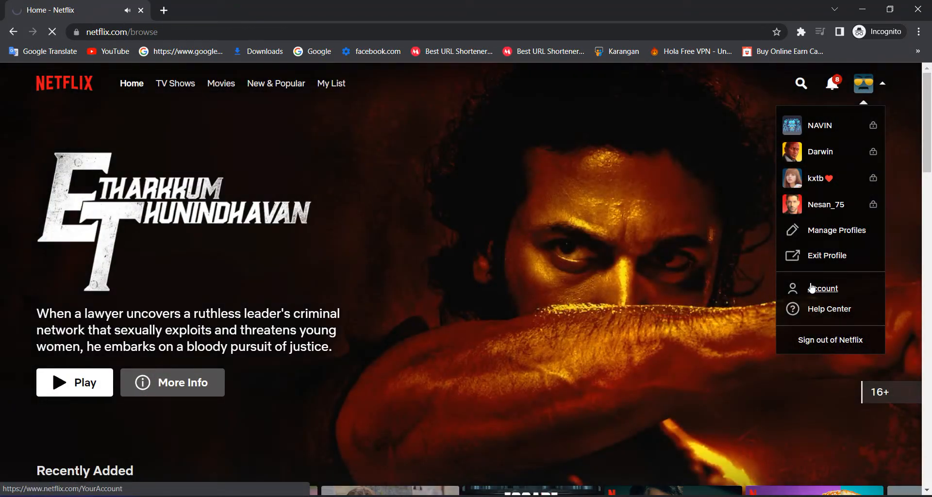
click(824, 288)
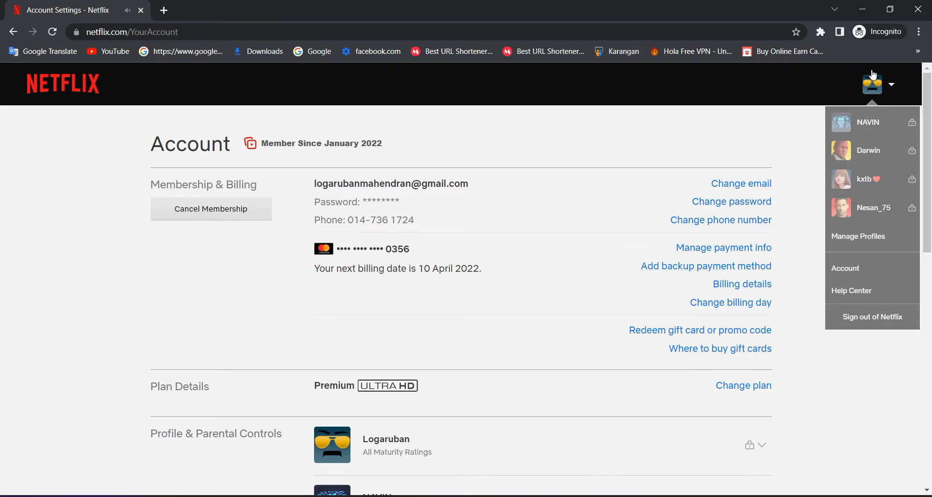
Step: Expand Nesan_75 under Profile & Parental Controls and change its Language setting
scroll(down, 3)
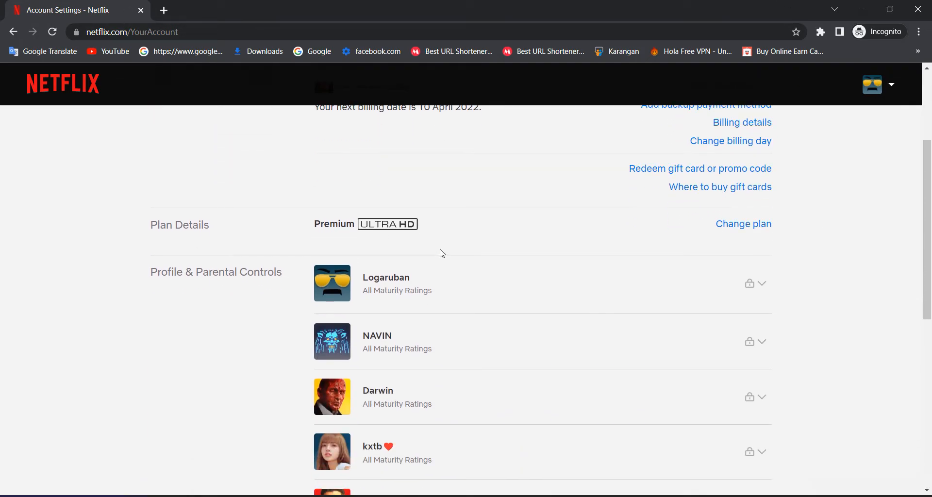
click(762, 183)
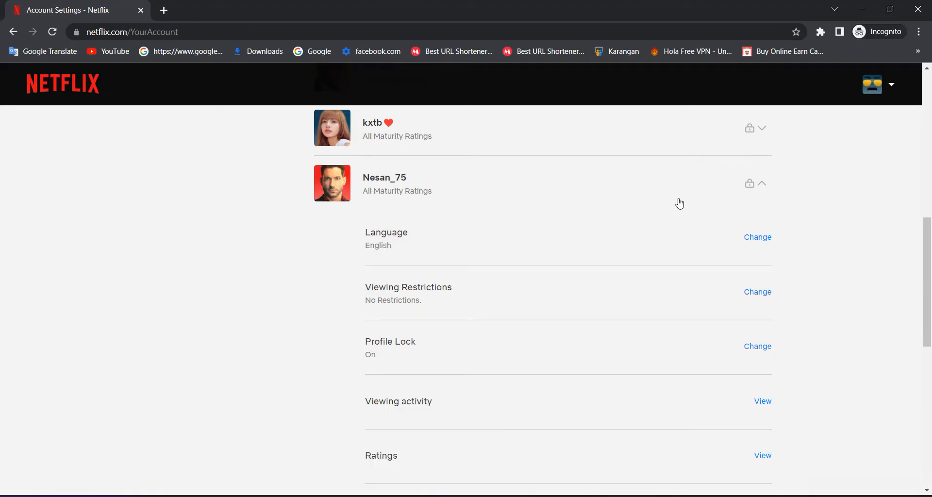
mouse_move(670, 204)
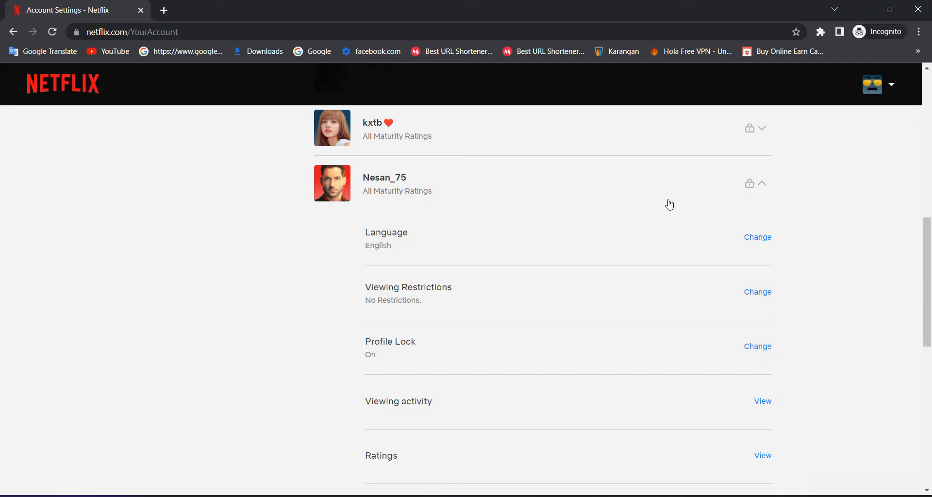
scroll(down, 3)
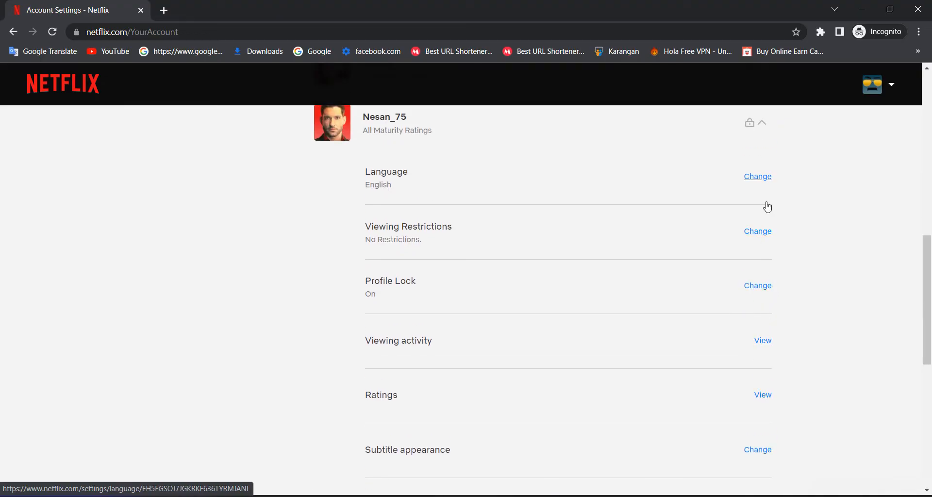
mouse_move(726, 171)
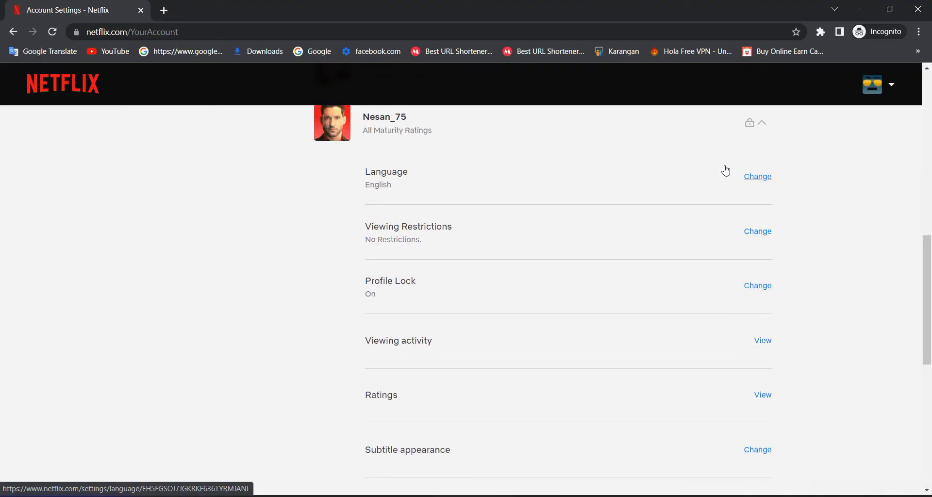
click(758, 176)
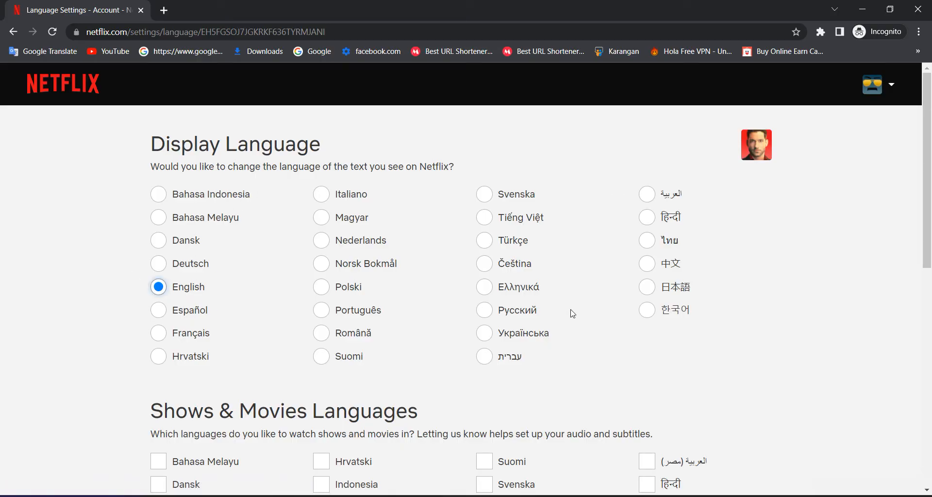
Step: Save English as the display language for Nesan_75
scroll(down, 3)
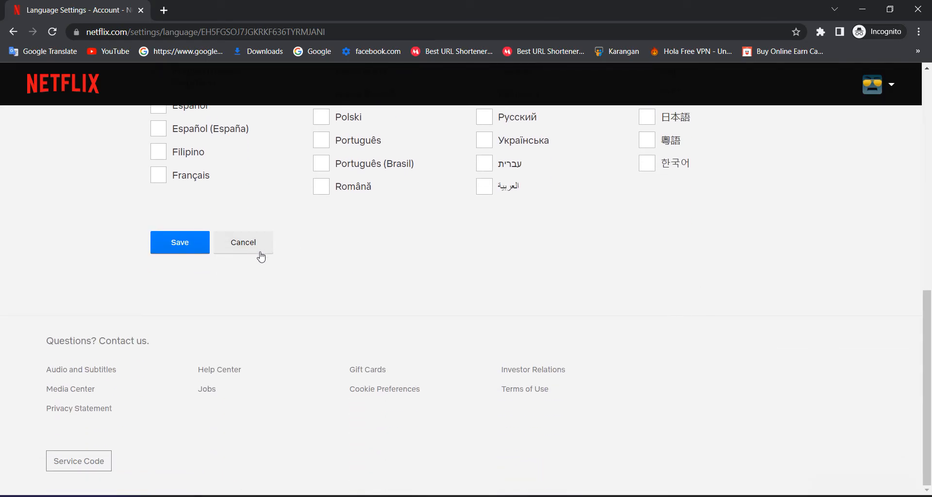
click(180, 242)
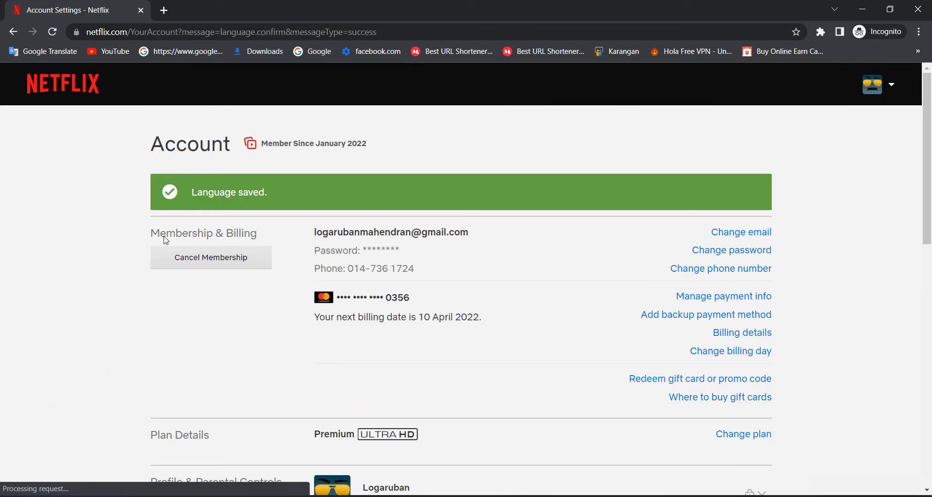
mouse_move(720, 397)
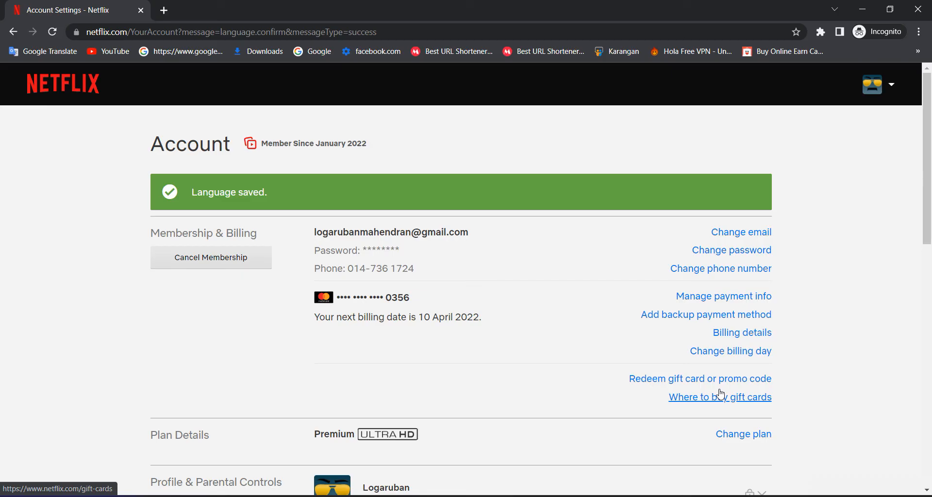
mouse_move(883, 483)
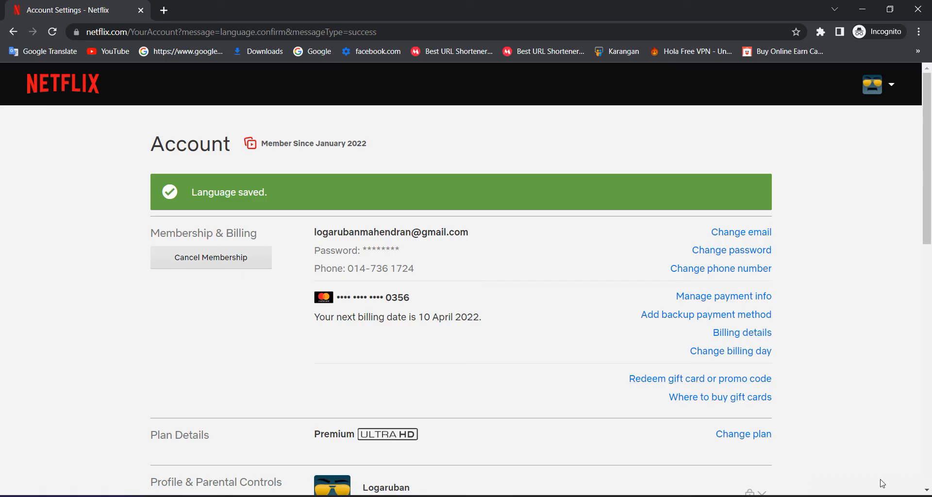